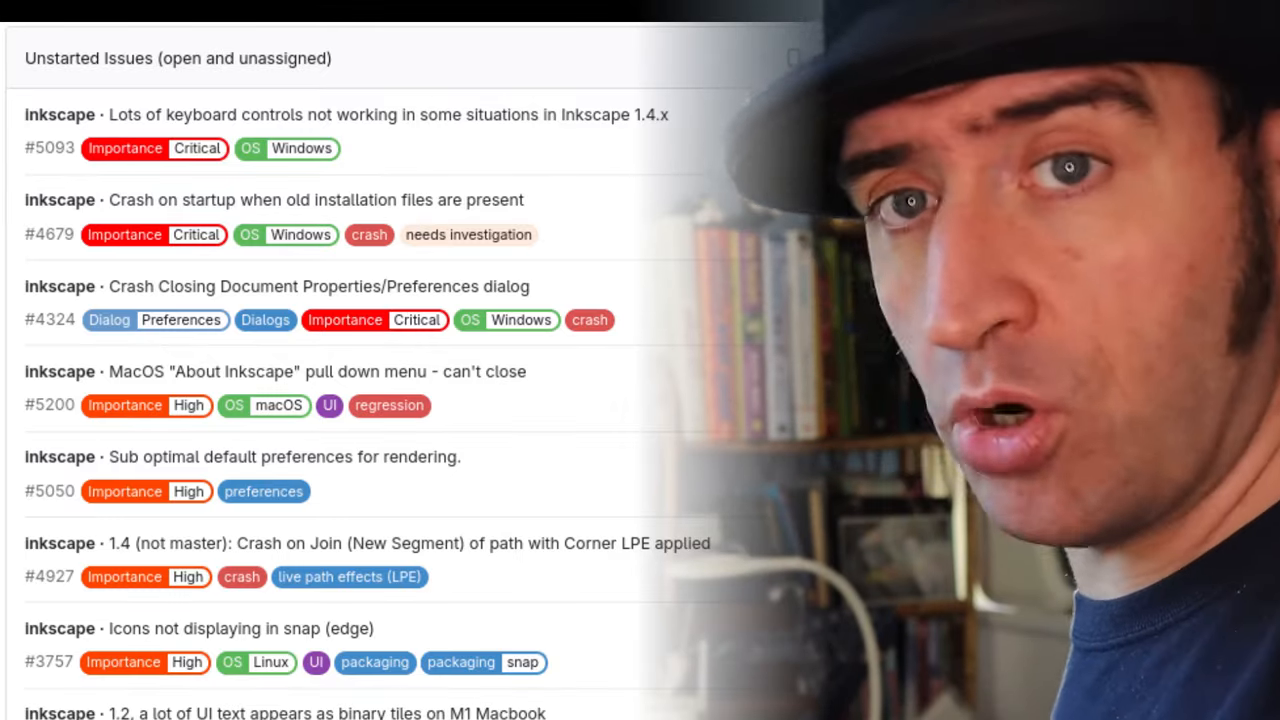
pyautogui.scroll(-3)
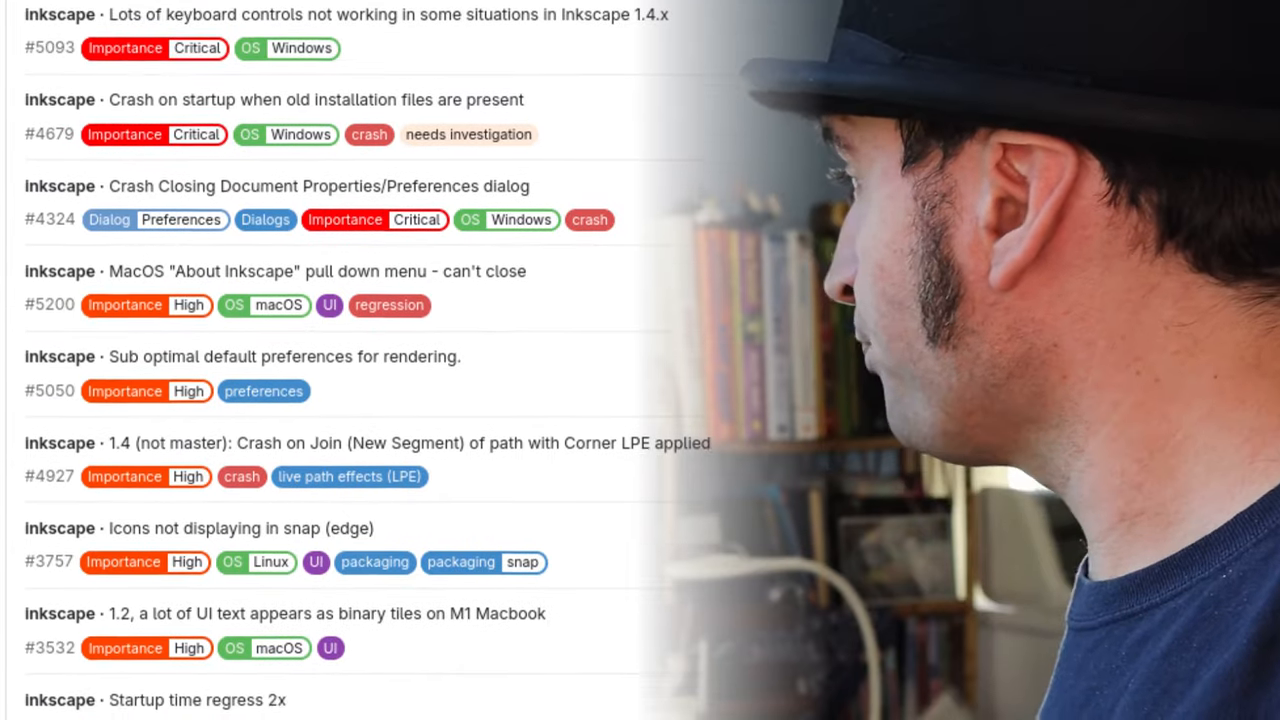
pyautogui.scroll(-3)
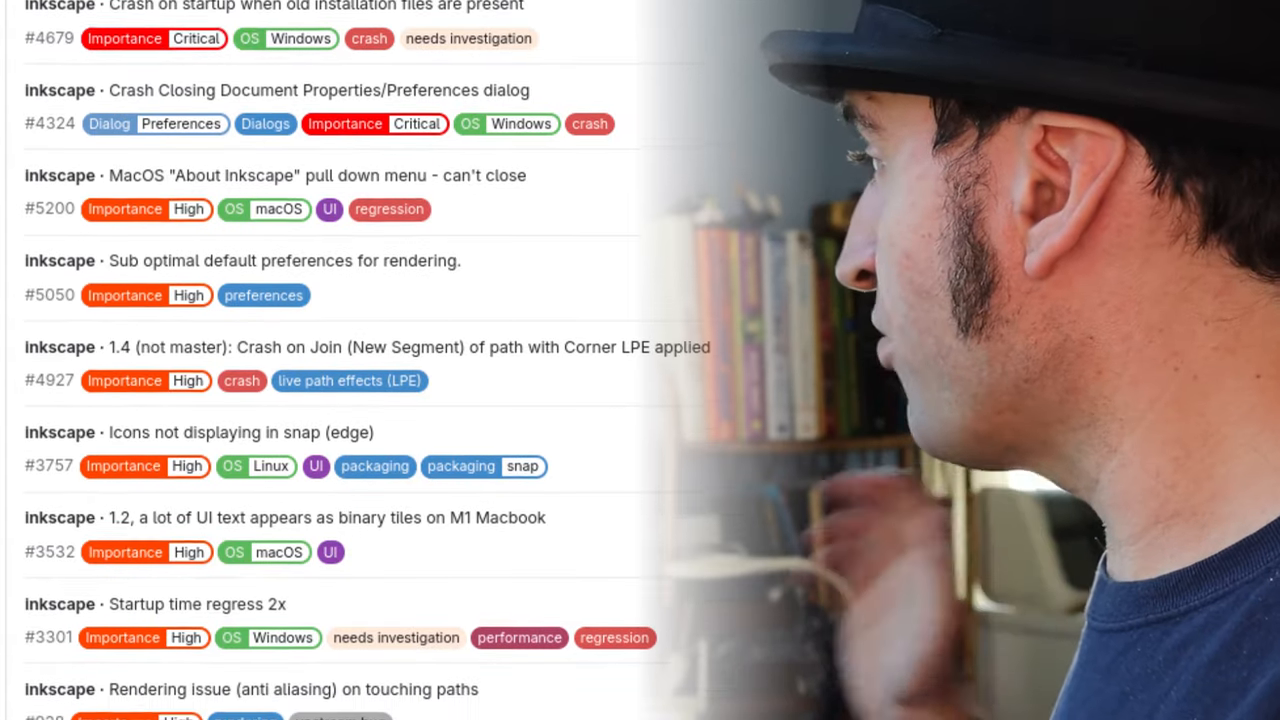
pyautogui.scroll(-3)
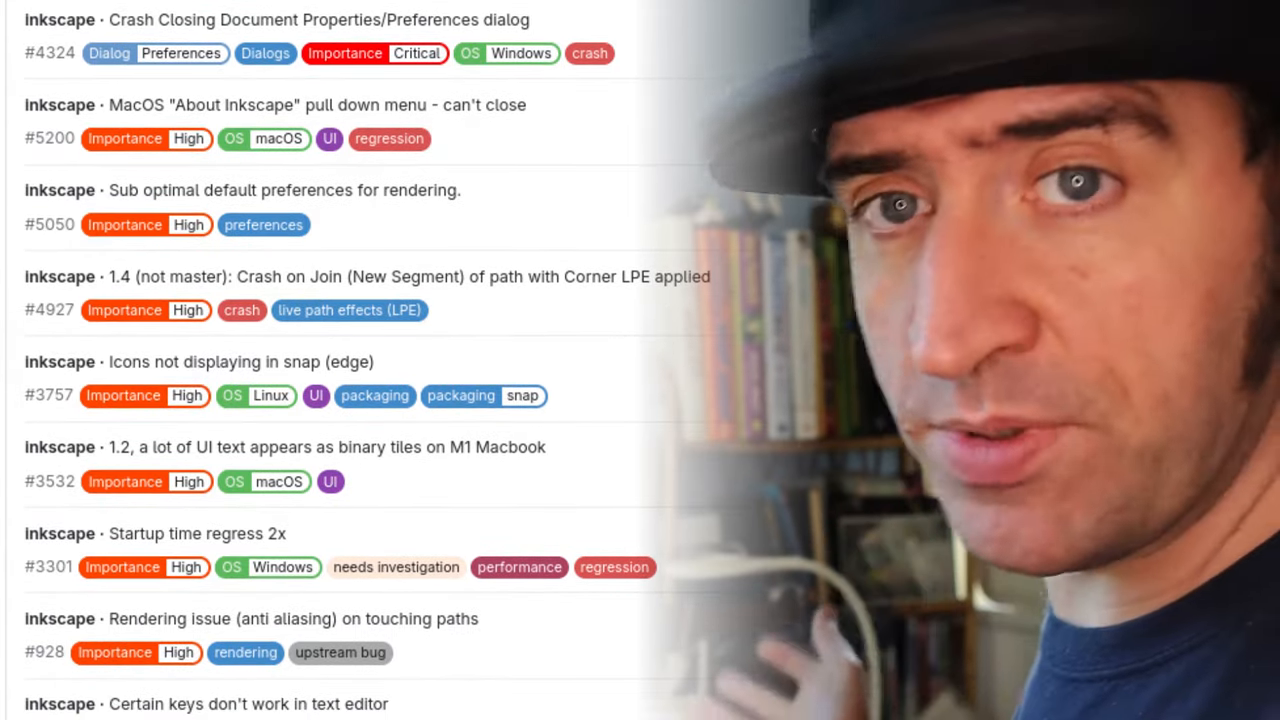